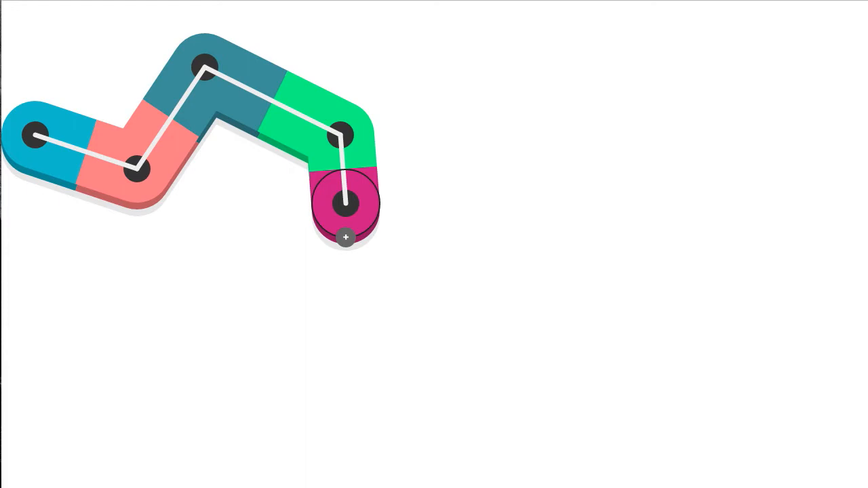
mouse_move(685, 266)
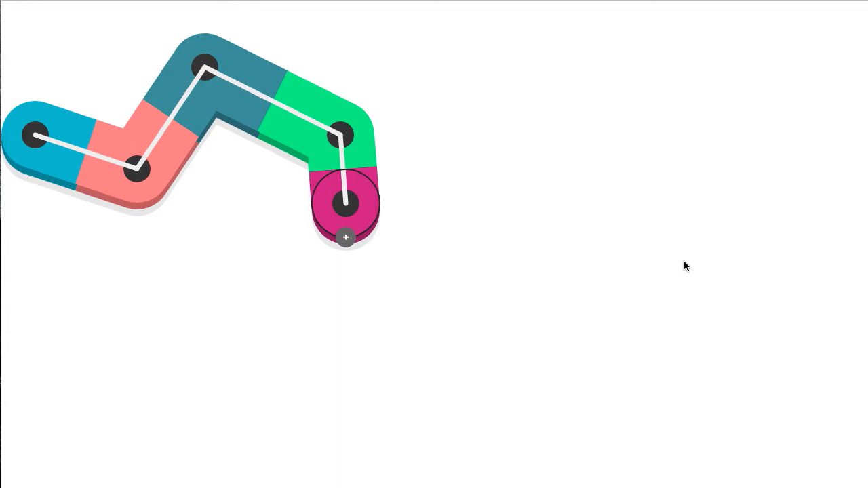
mouse_move(684, 261)
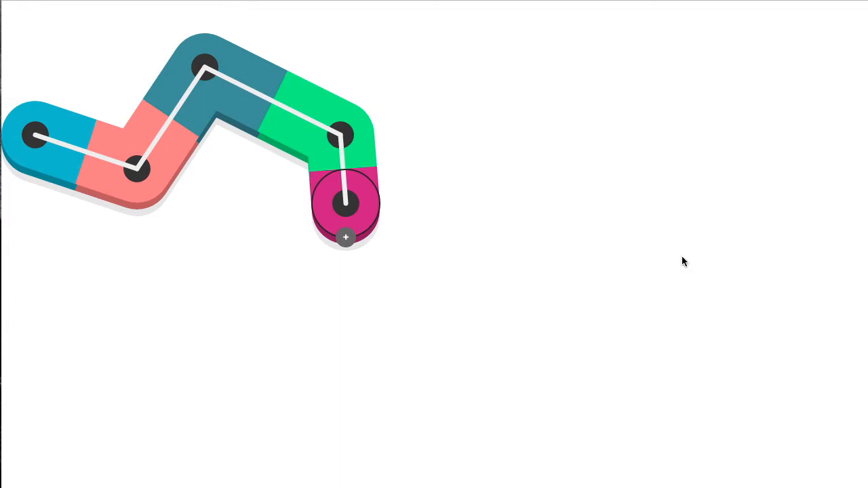
mouse_move(636, 270)
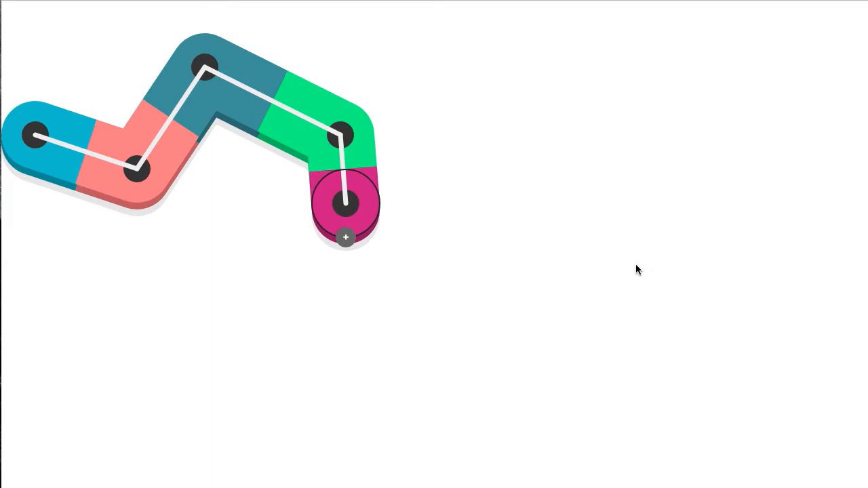
mouse_move(529, 249)
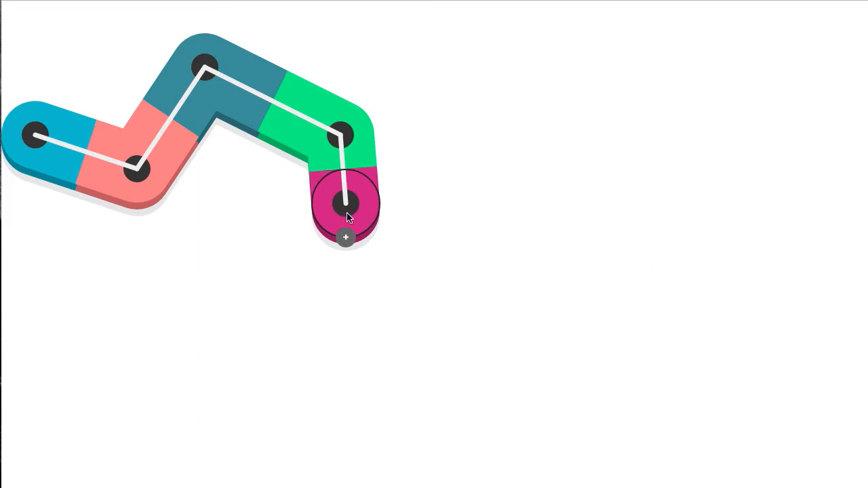
- Extend the path rightward with several new pieces and start a branch splitting off downward
left_click_drag(346, 204, 401, 187)
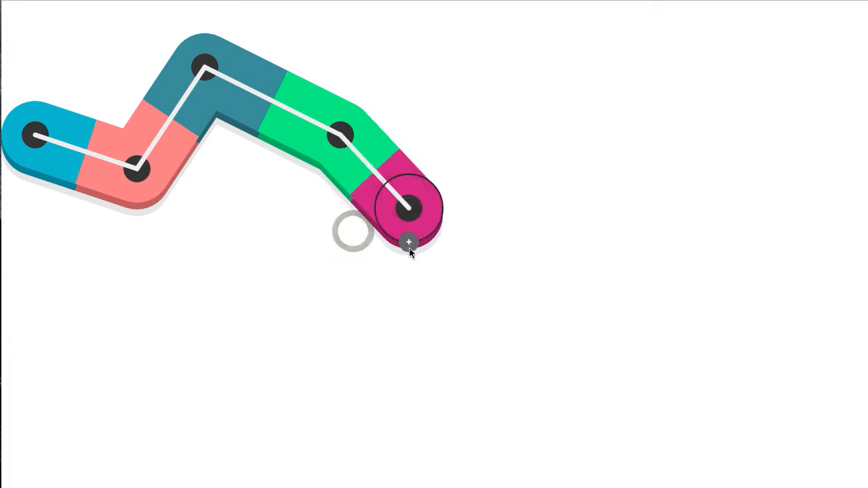
left_click_drag(408, 209, 530, 201)
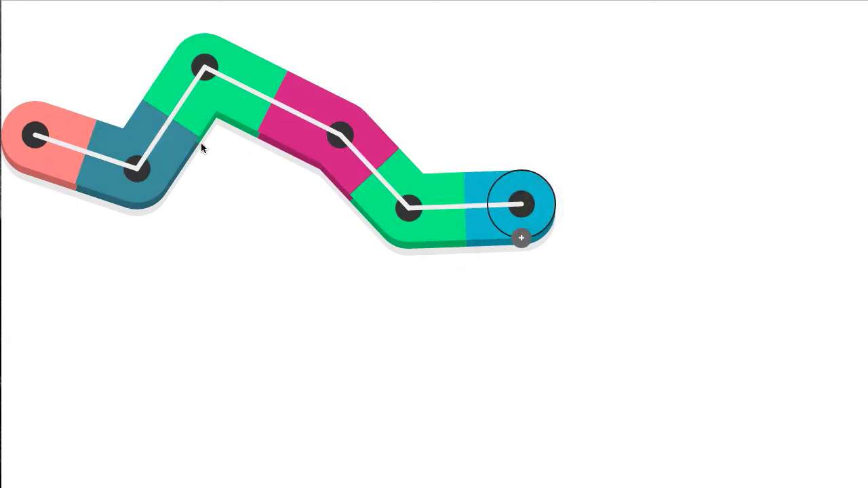
mouse_move(396, 220)
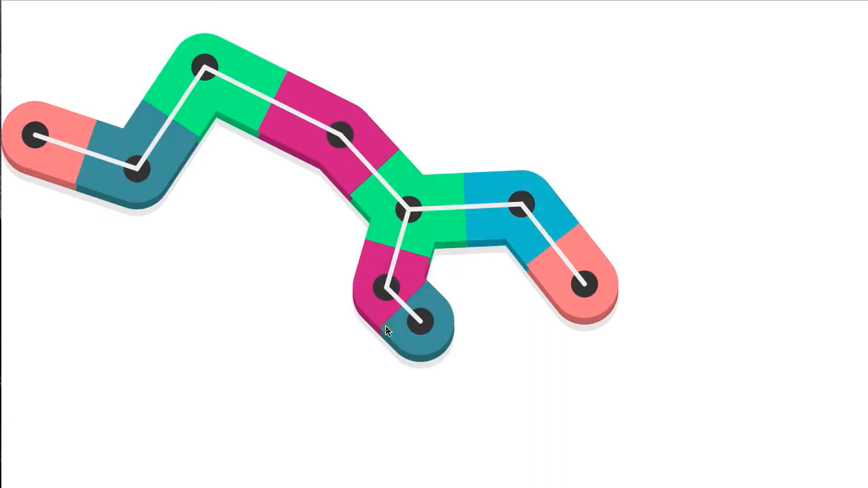
left_click(423, 326)
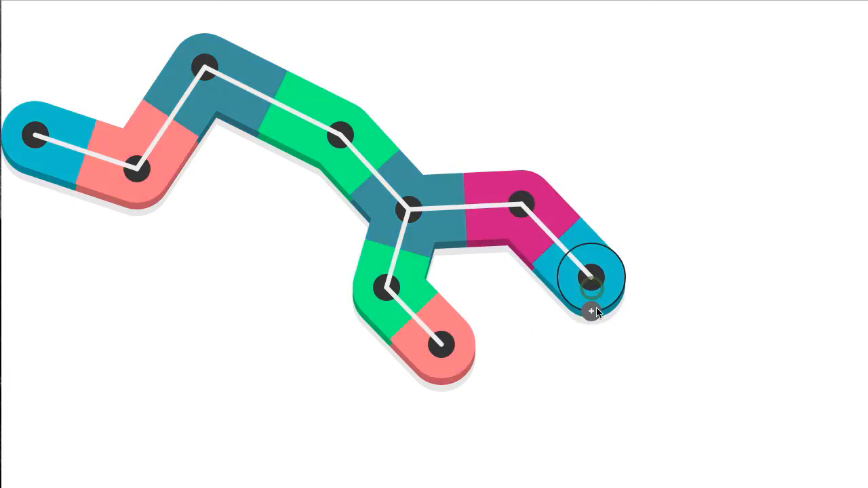
left_click_drag(595, 278, 678, 274)
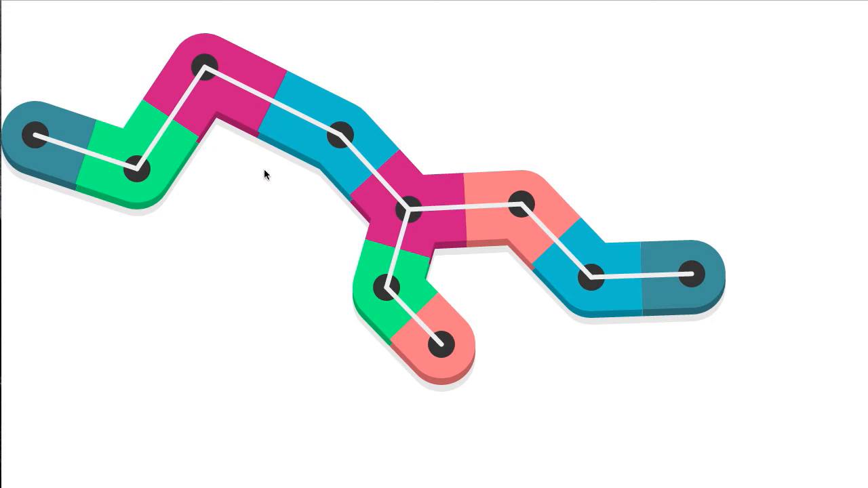
mouse_move(304, 200)
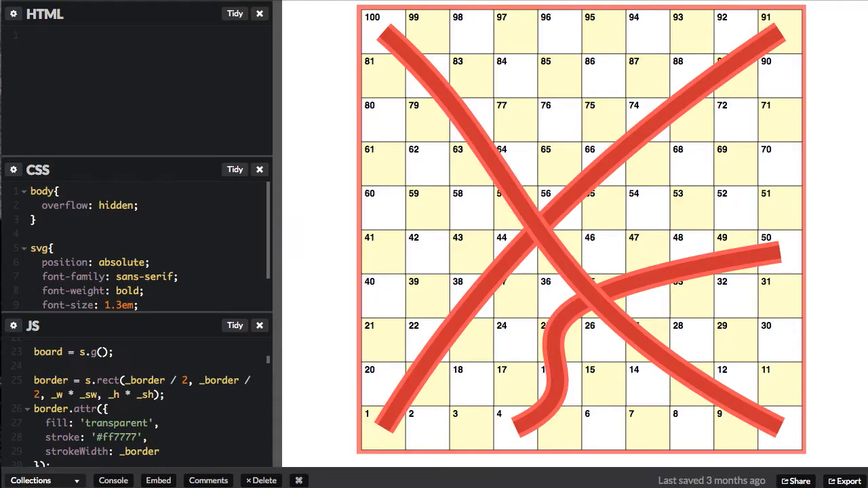
mouse_move(831, 245)
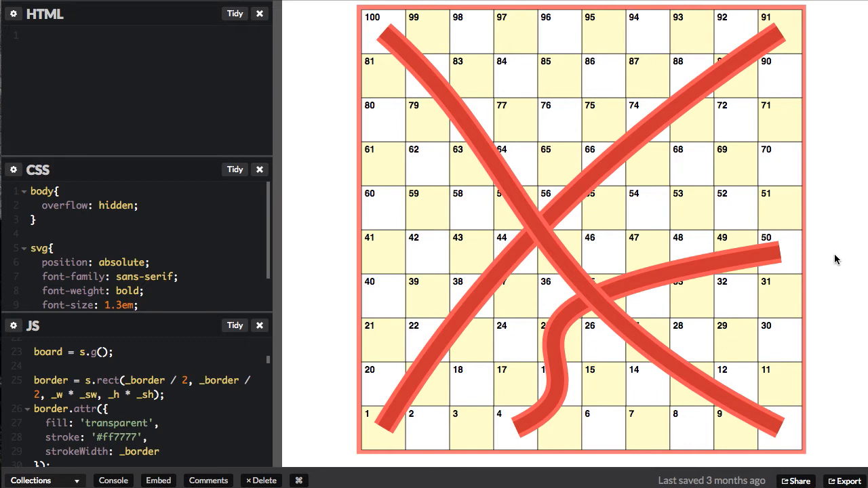
mouse_move(776, 420)
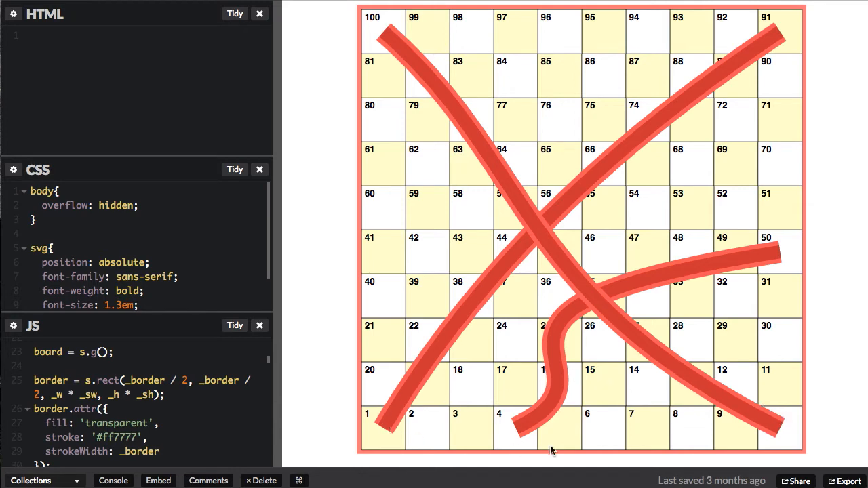
mouse_move(396, 350)
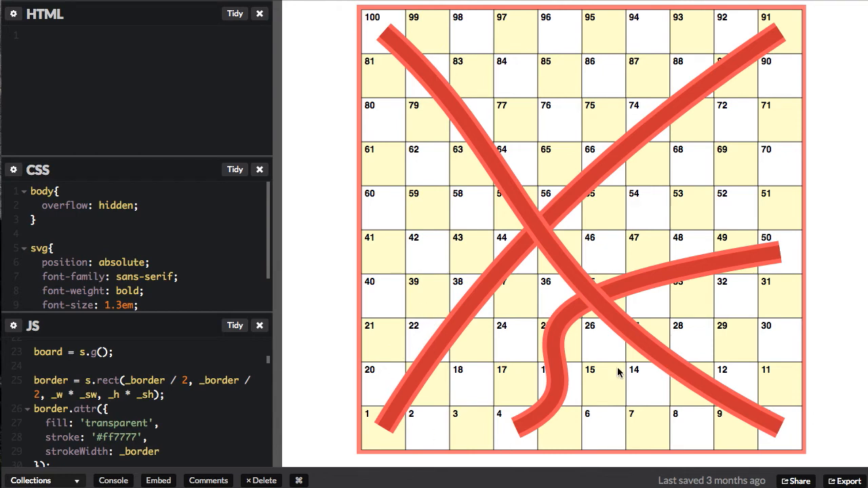
mouse_move(771, 156)
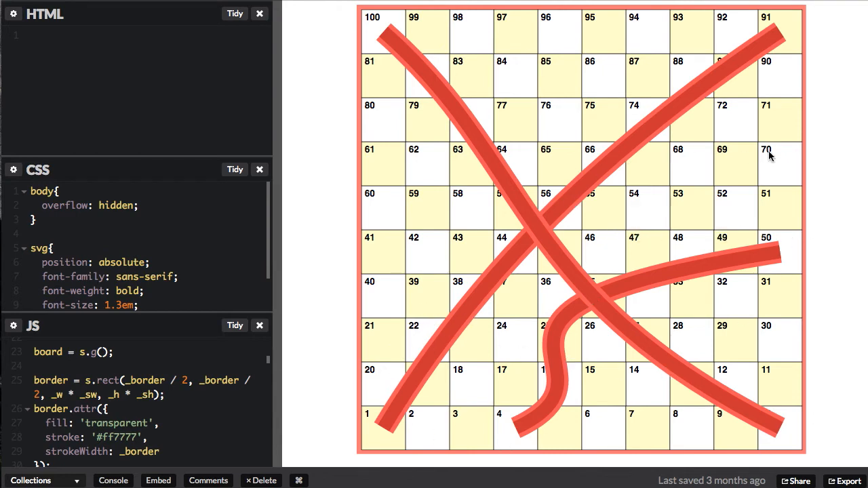
mouse_move(448, 41)
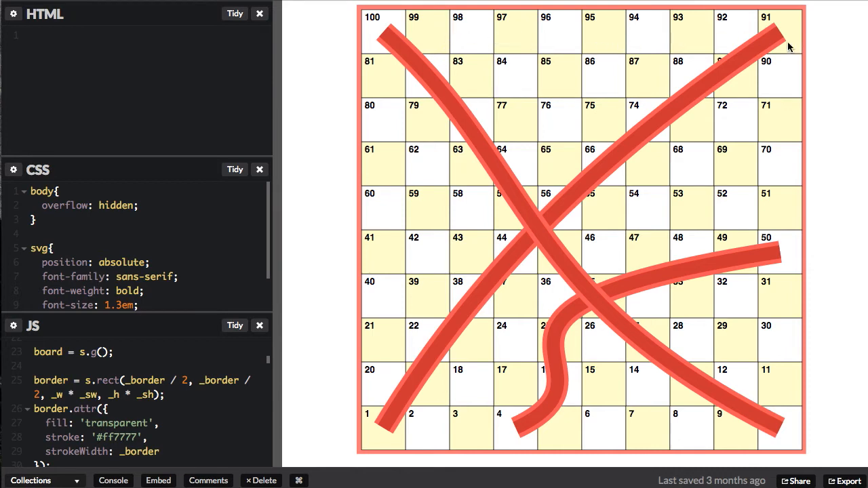
mouse_move(378, 27)
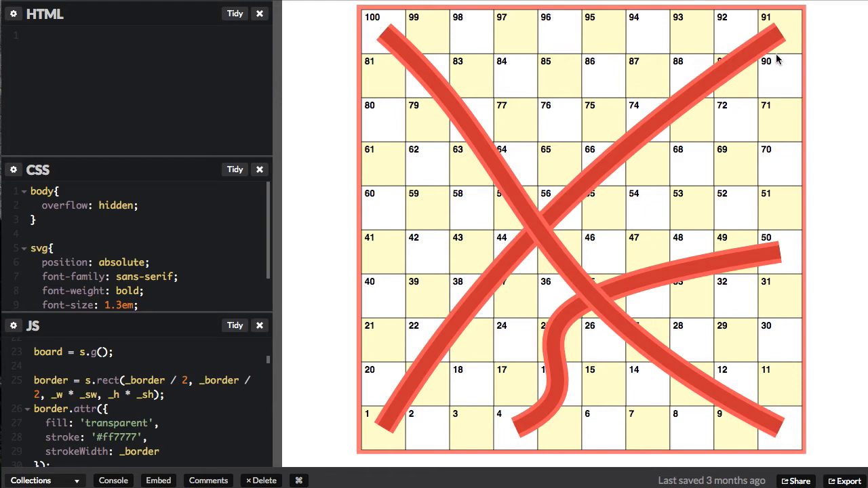
mouse_move(665, 111)
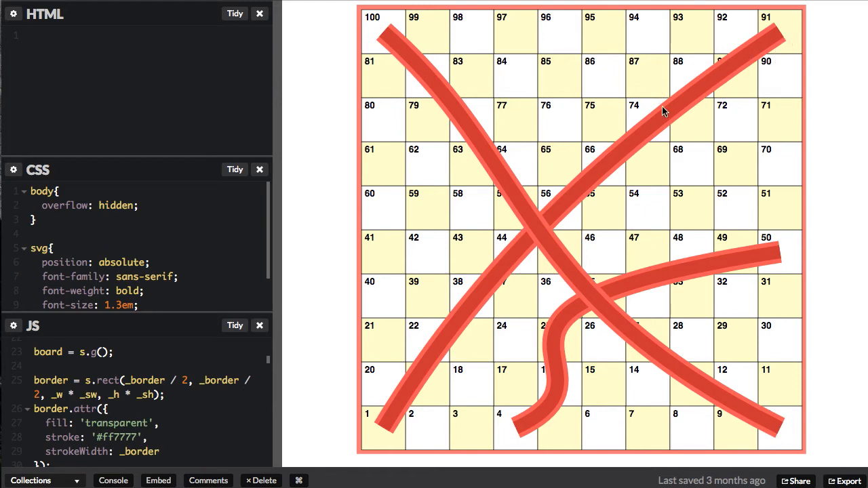
mouse_move(392, 441)
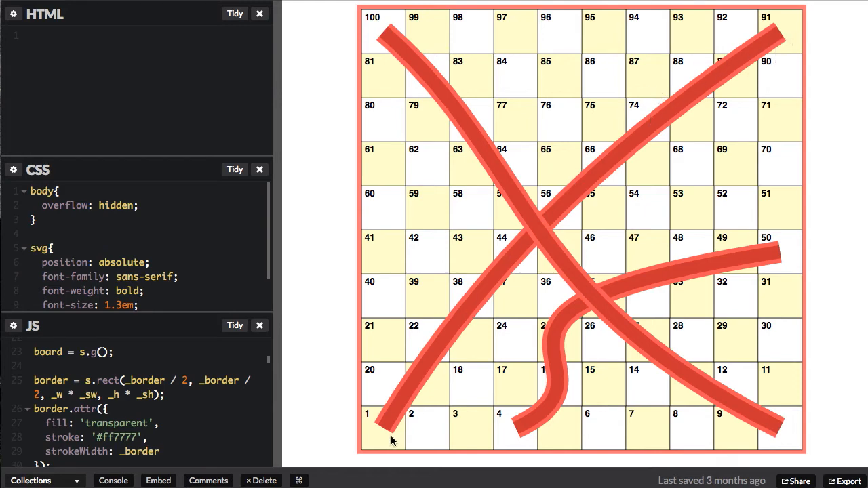
mouse_move(366, 68)
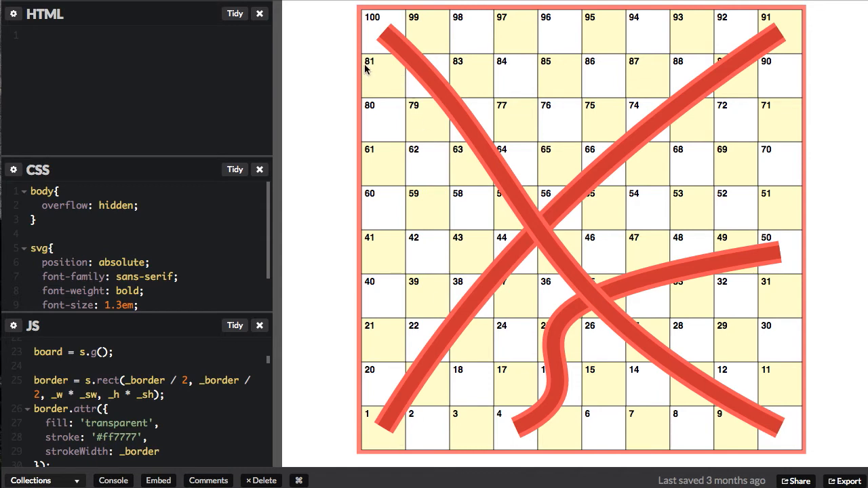
mouse_move(782, 407)
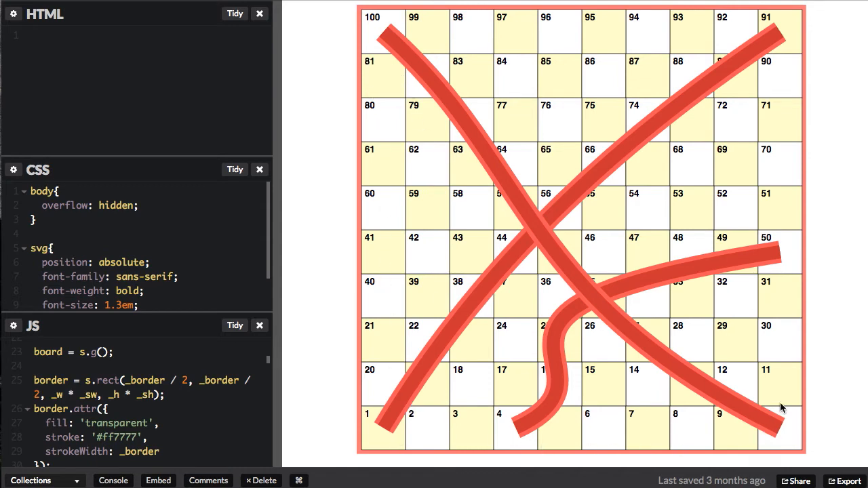
mouse_move(423, 17)
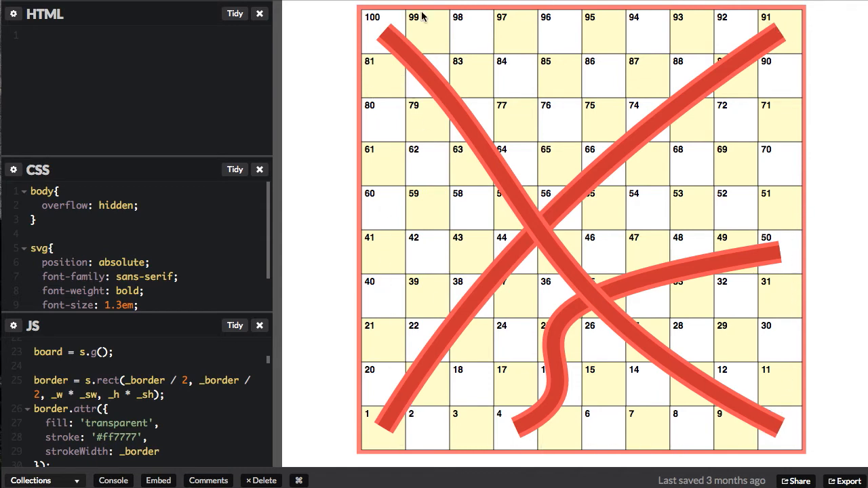
mouse_move(785, 445)
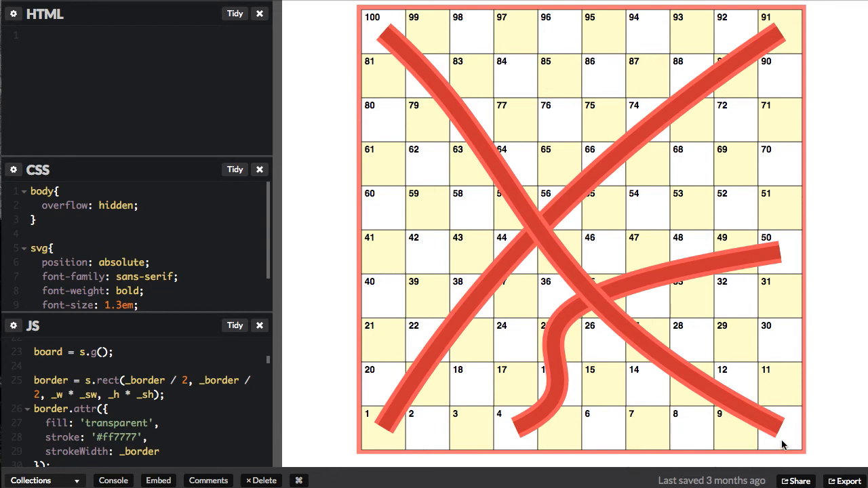
mouse_move(787, 152)
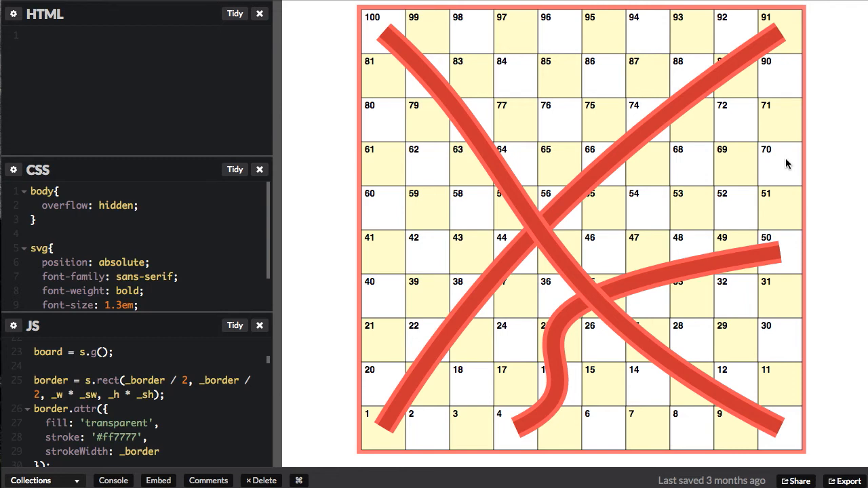
mouse_move(795, 212)
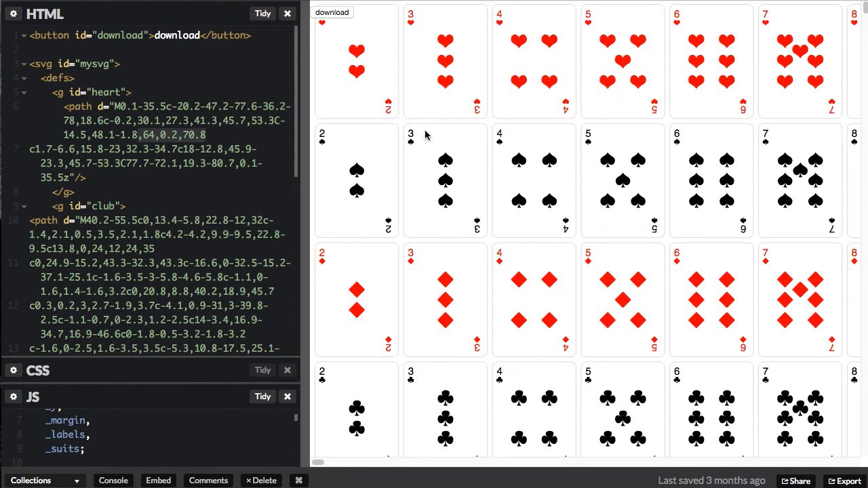
- Switch to the card deck pen showing its label and suit definitions
left_click(205, 135)
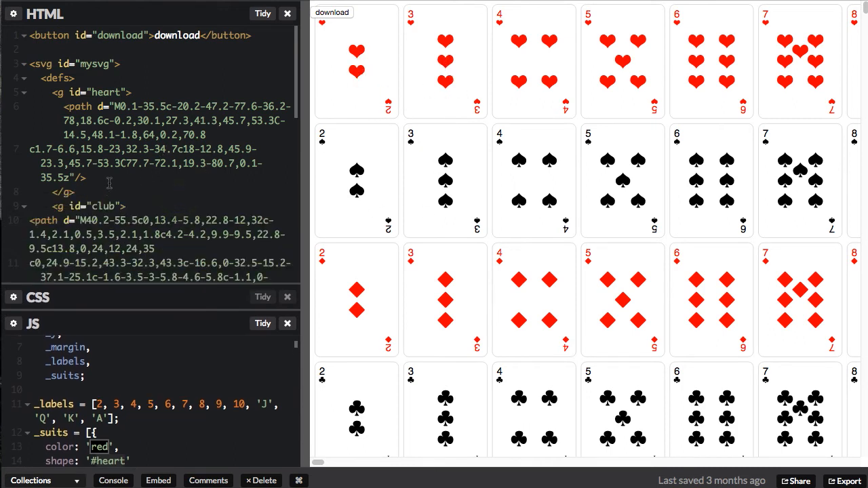
mouse_move(143, 183)
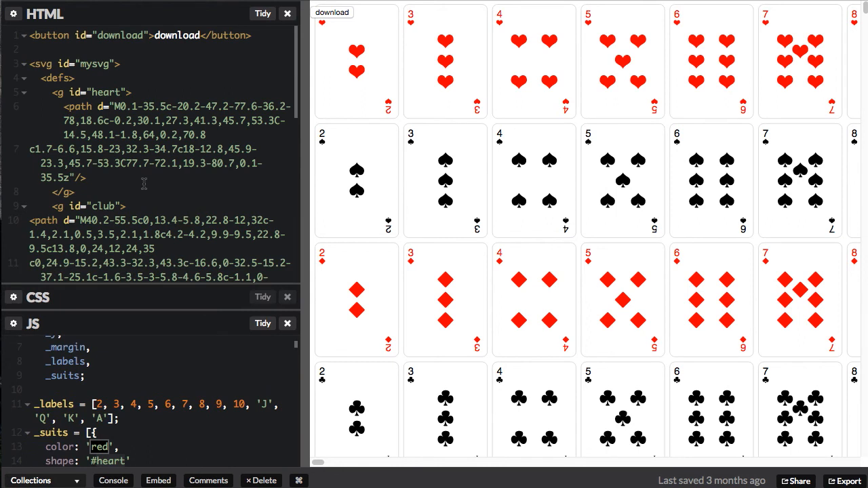
mouse_move(207, 135)
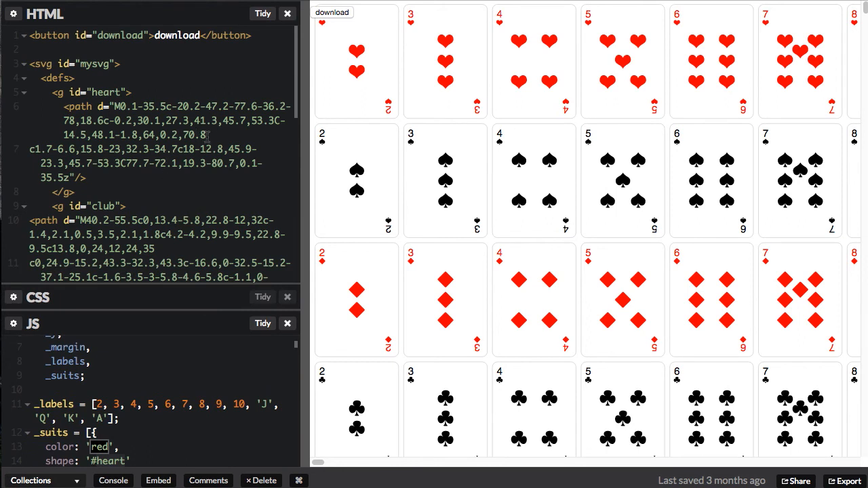